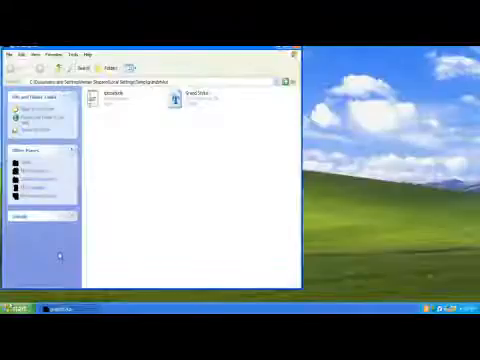
# Bring up the Start menu from the taskbar with the font folder still open
pyautogui.click(20, 310)
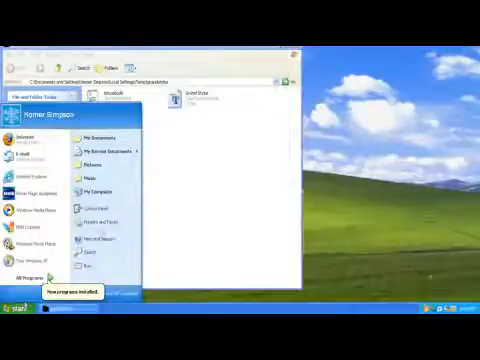